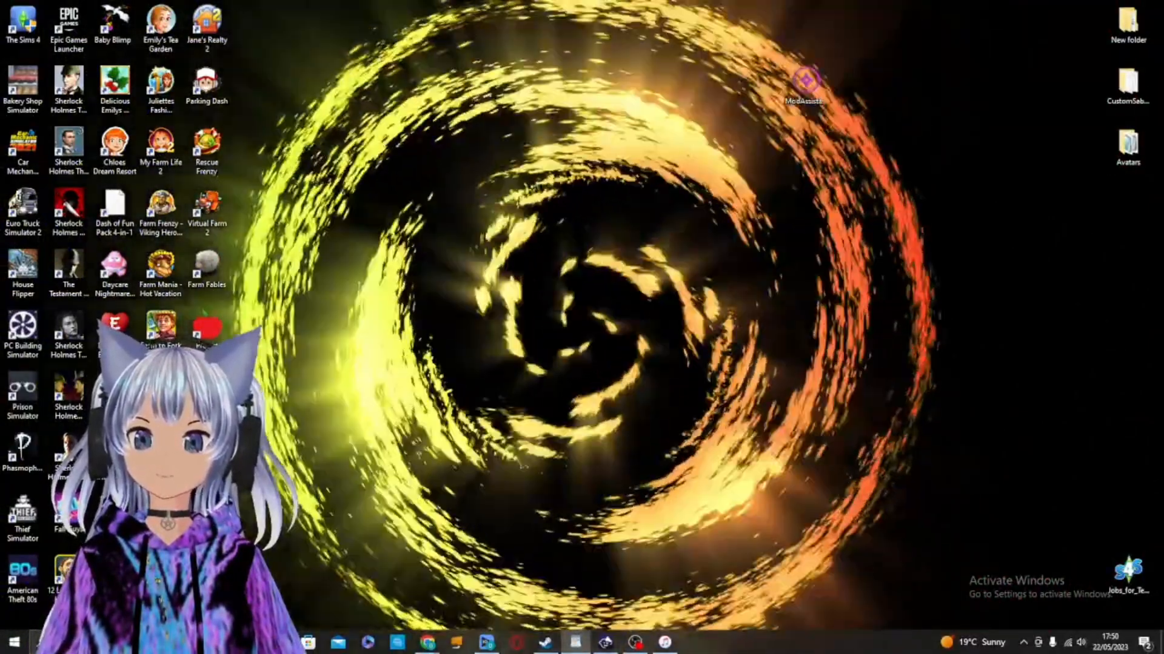
- Launch Mod Assistant from the desktop and confirm it reports no mods available
double_click(805, 80)
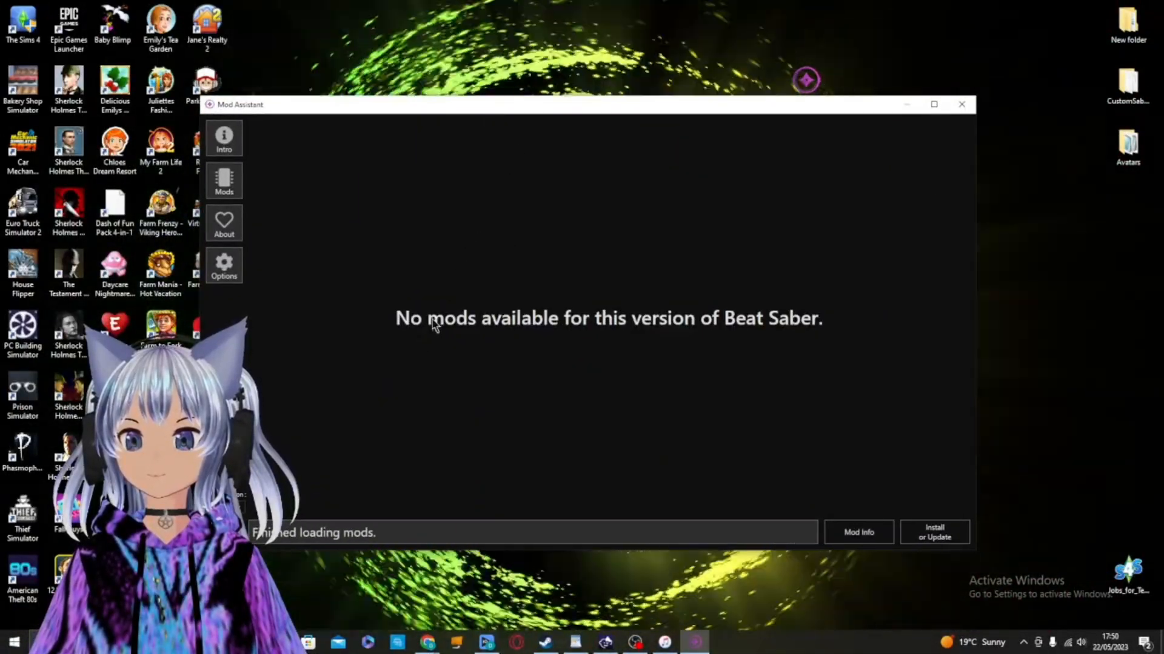
mouse_move(655, 342)
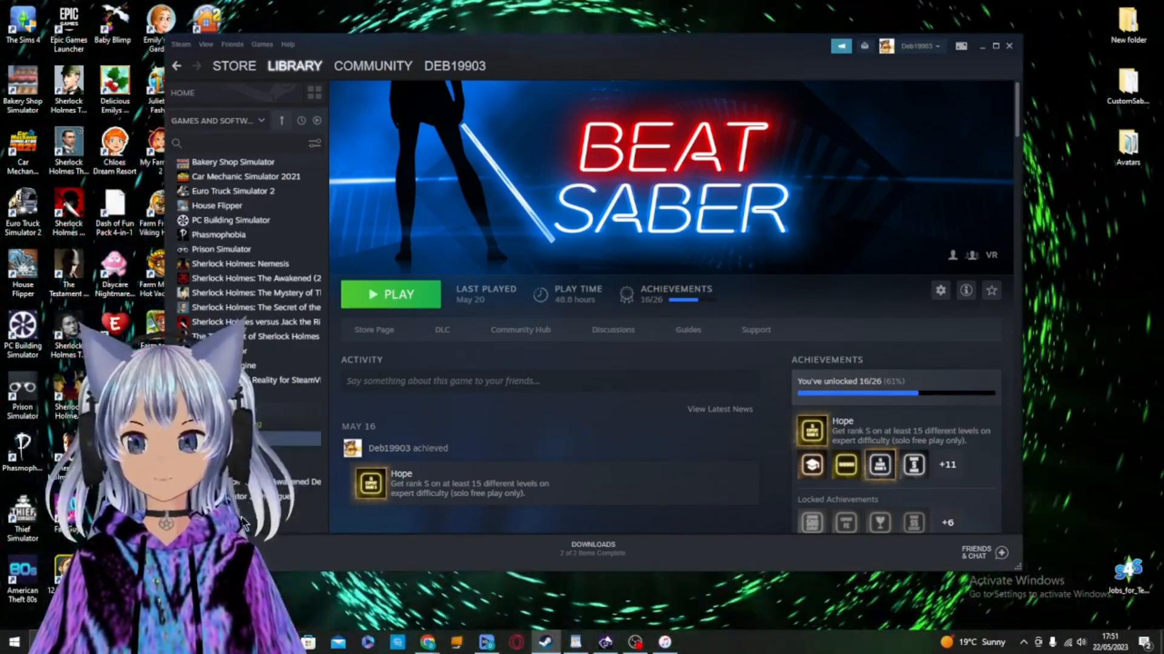
- Select the legacy1.29.1_unity_ver2019.4.28f1 beta in Beat Saber's Betas properties, then close them
left_click(939, 291)
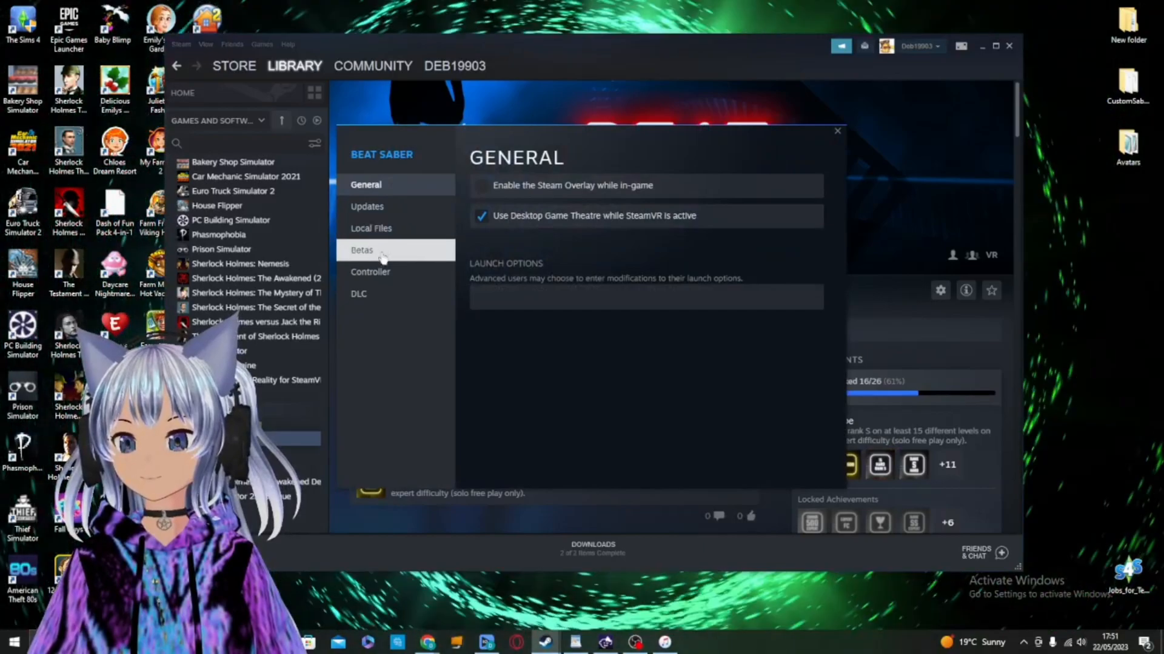
left_click(361, 250)
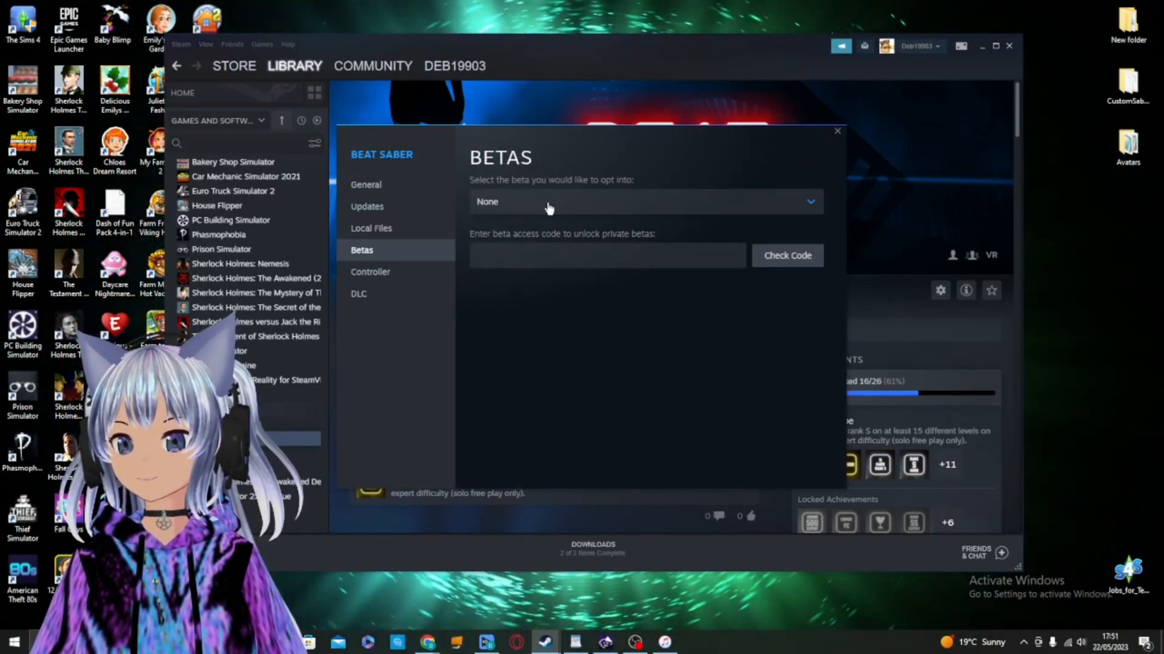
left_click(643, 202)
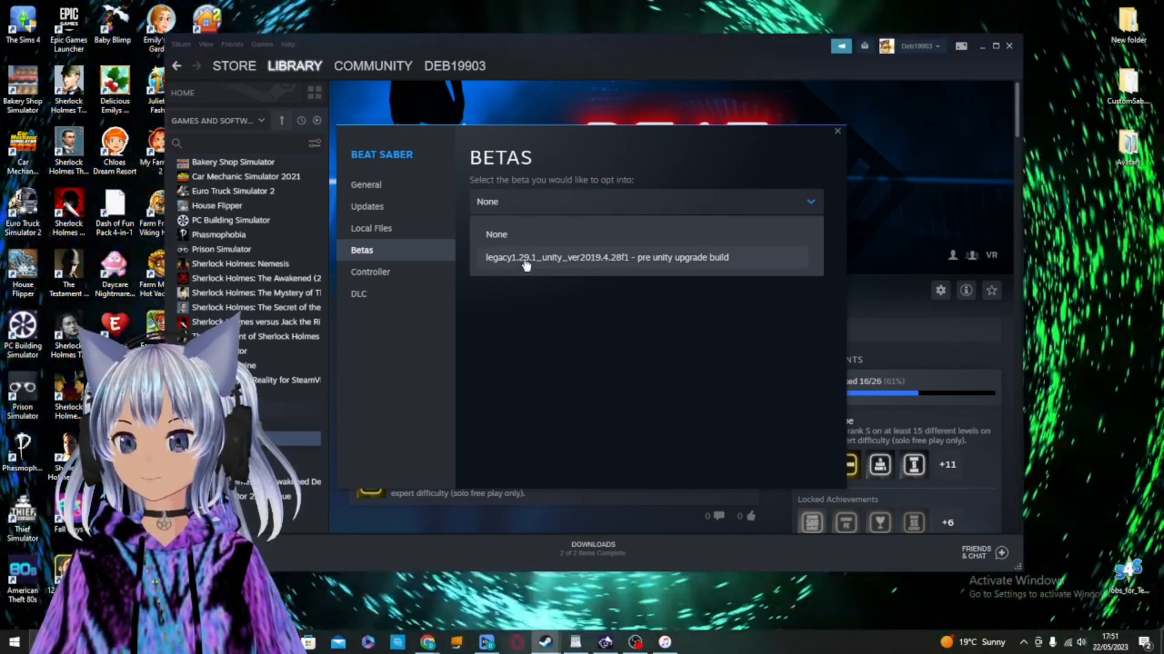
mouse_move(721, 264)
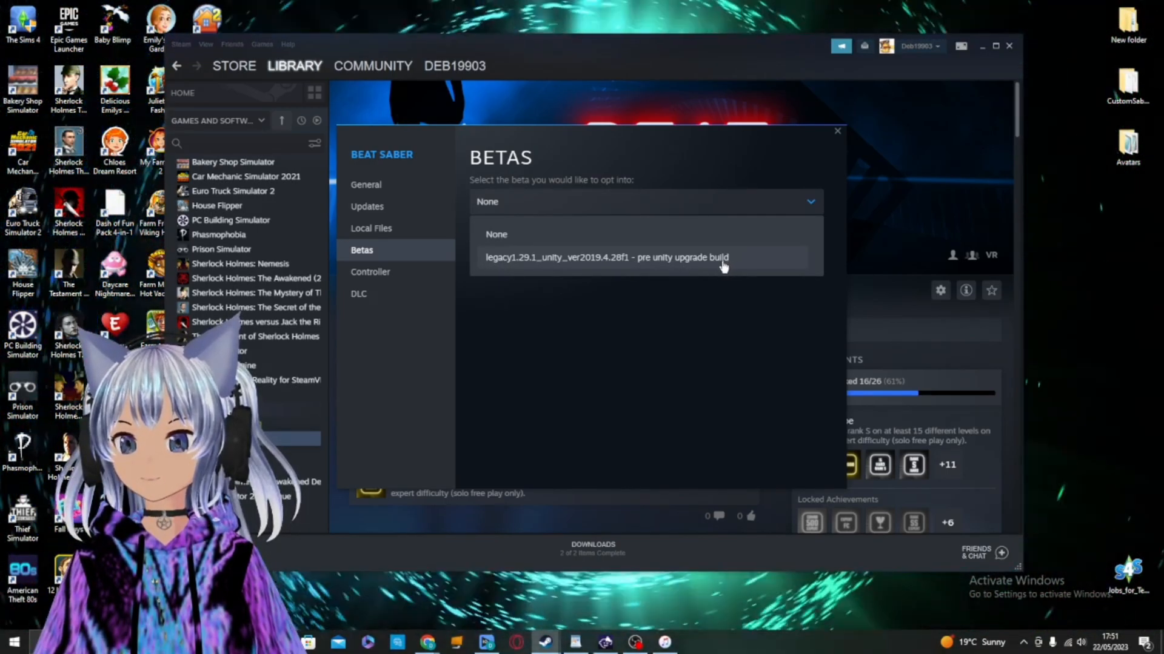
left_click(605, 257)
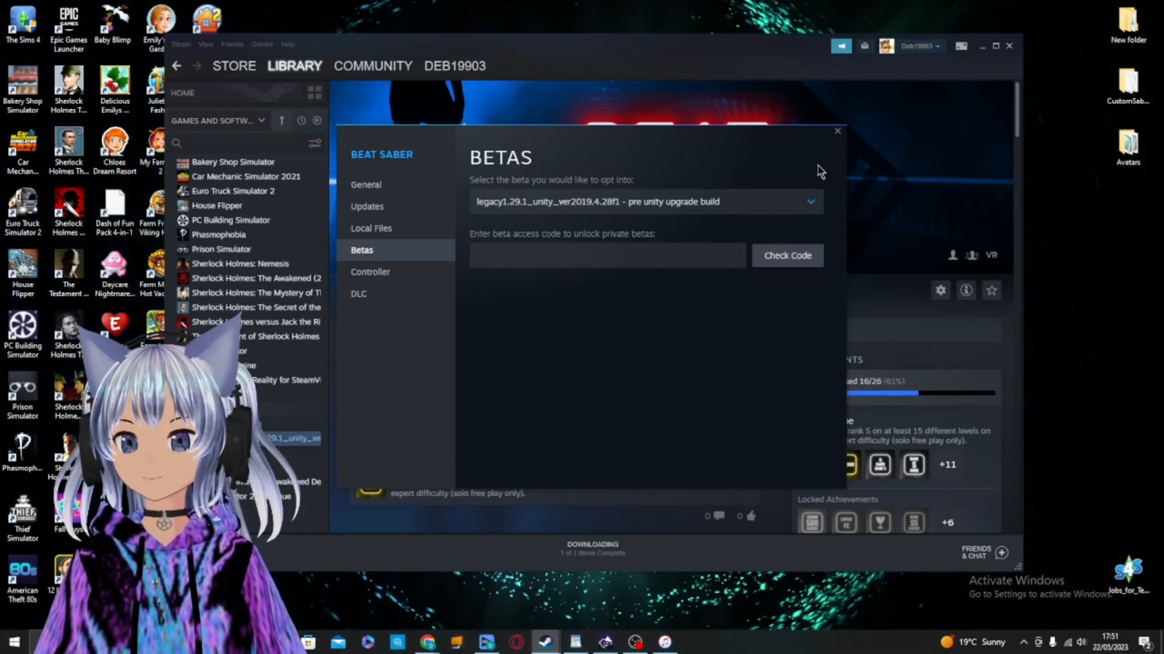
left_click(837, 131)
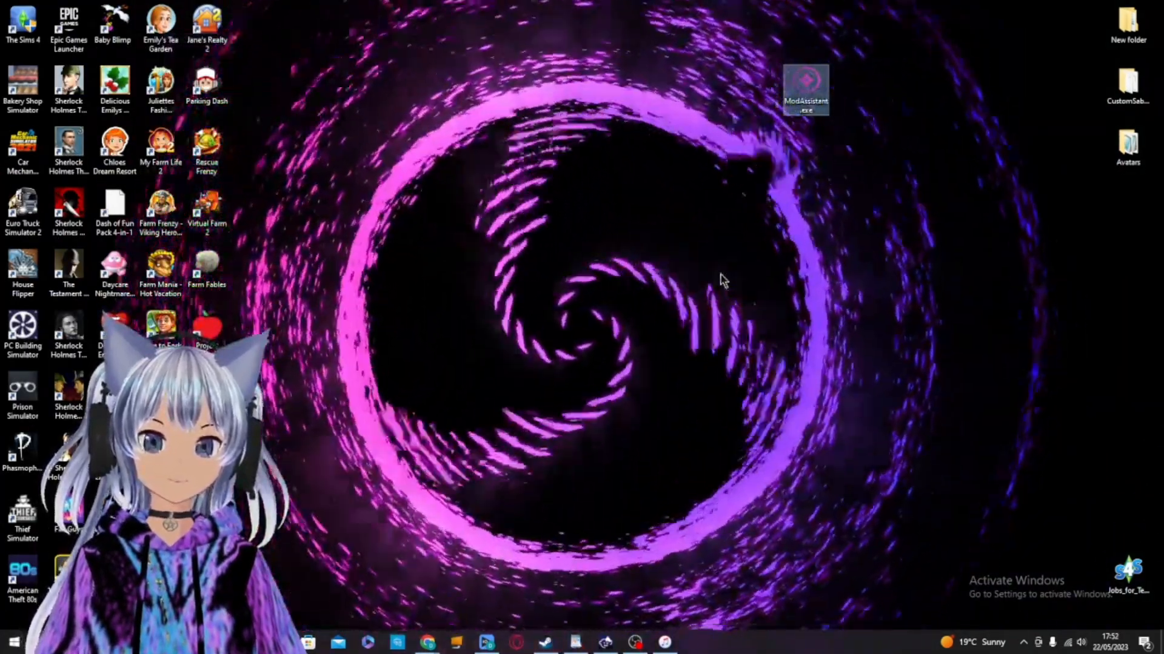
- Relaunch Mod Assistant and scroll through the full list of compatible mods
double_click(806, 86)
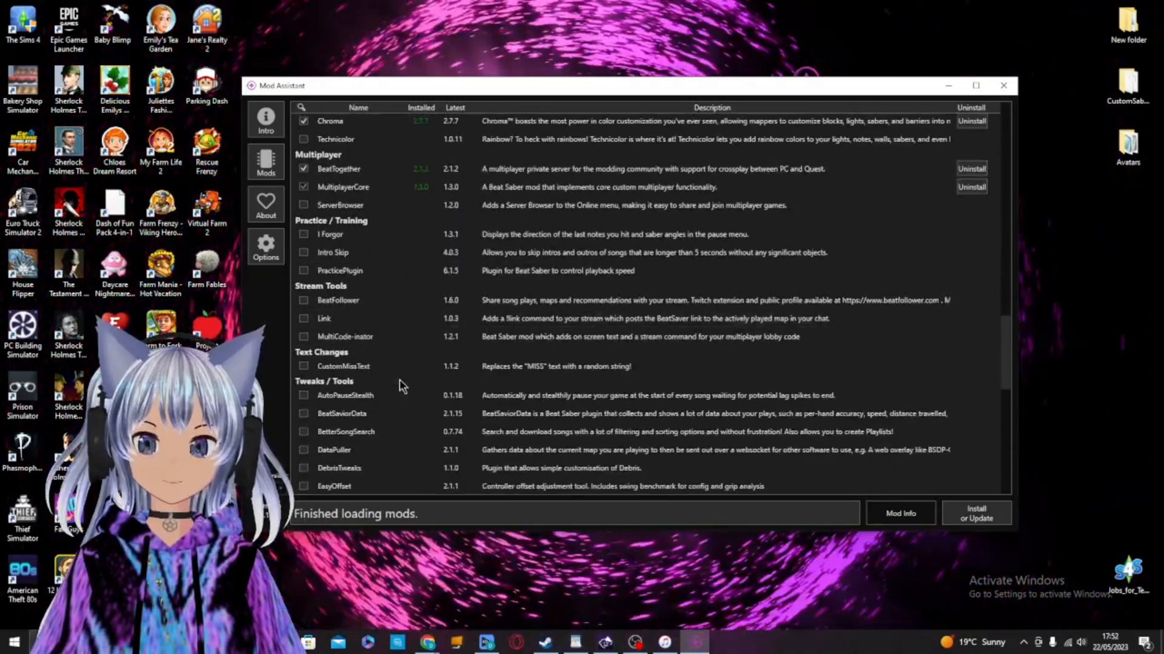
scroll("down", 3)
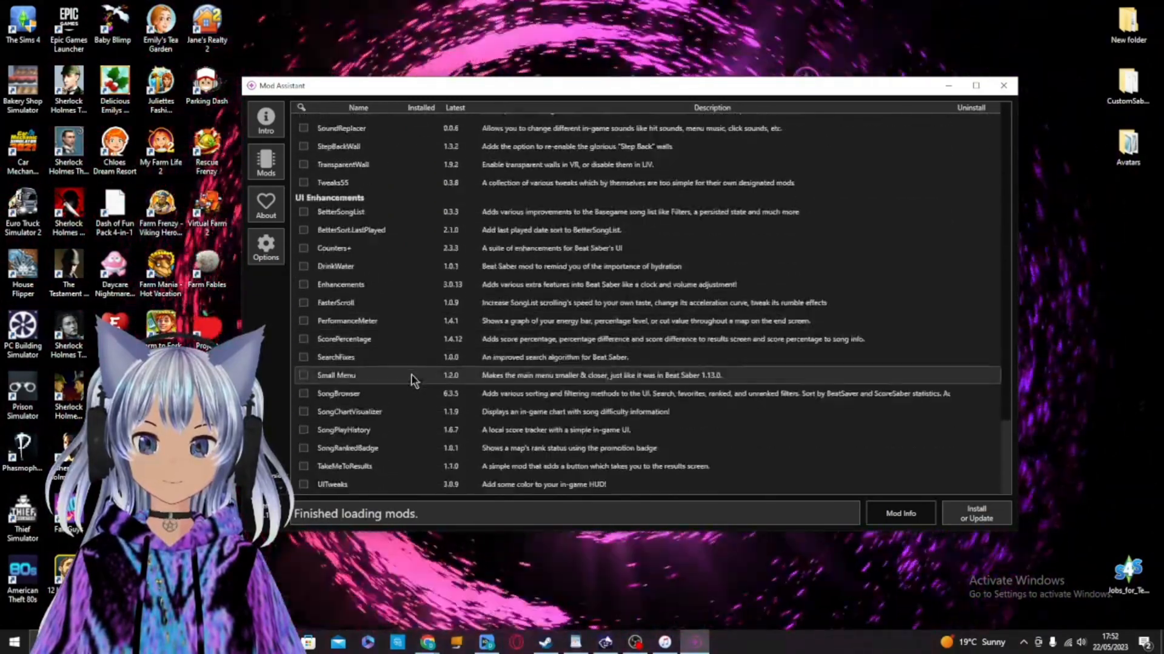
scroll("down", 3)
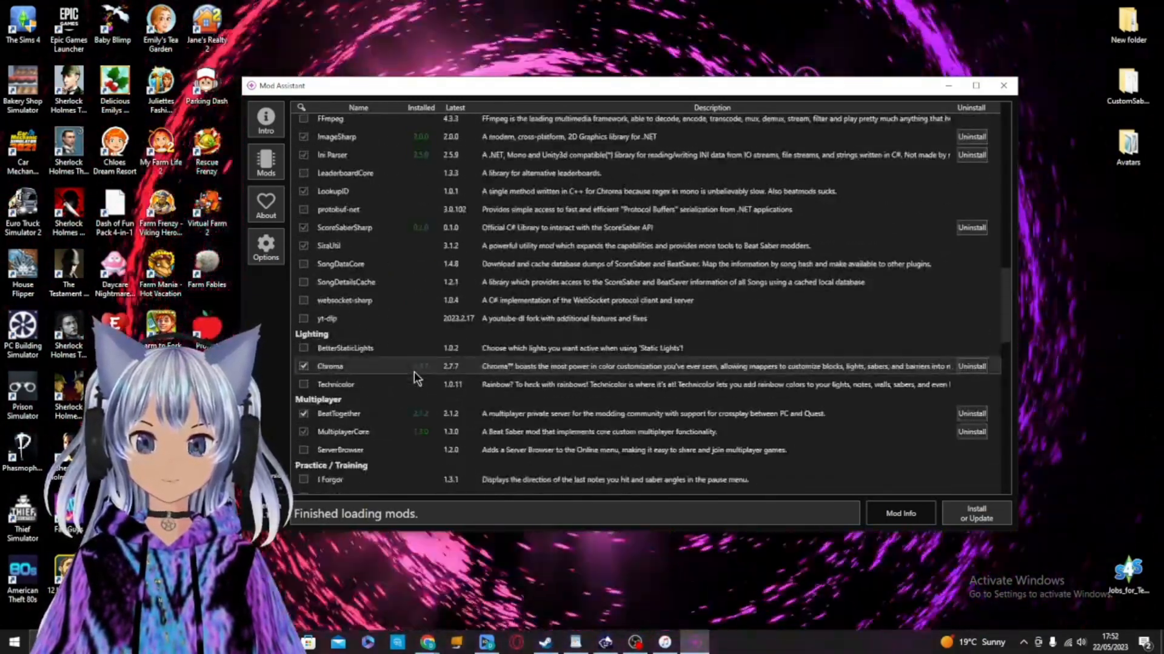